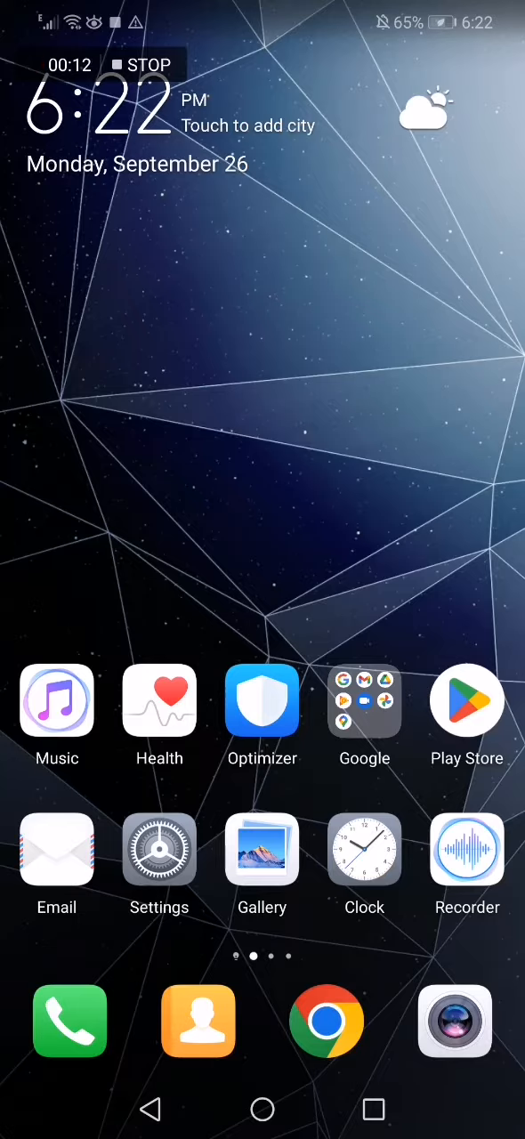
Step: Launch Google Play Store to reach the Double Tap Screen On/Off listing by Pavan Appz
left_click(467, 700)
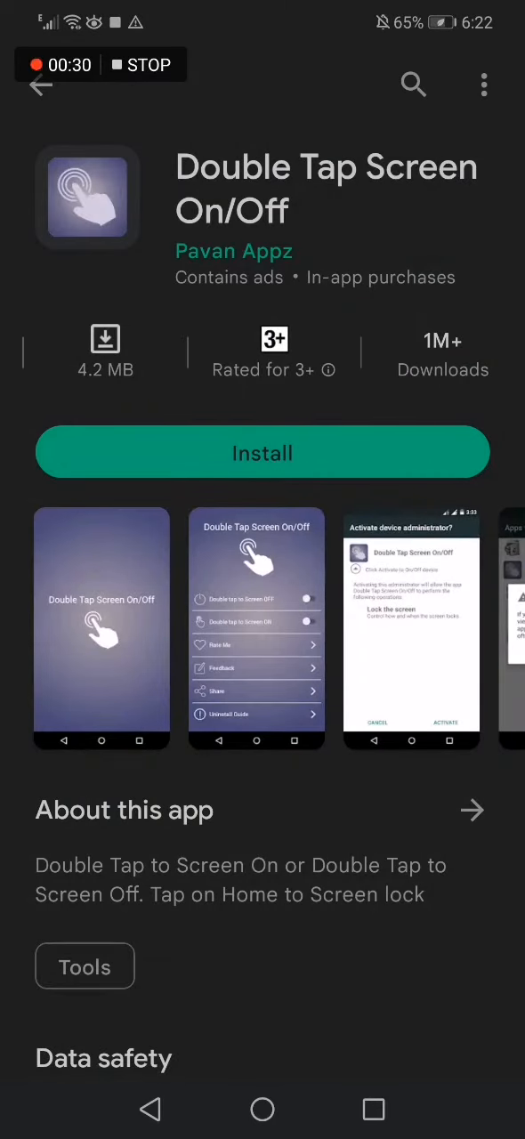
scroll("left", 3)
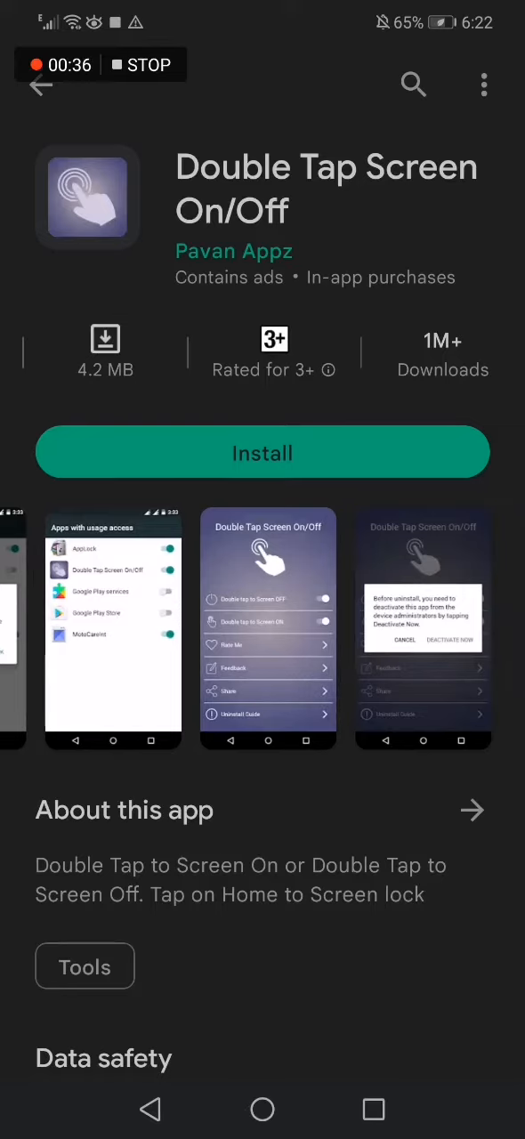
scroll("down", 3)
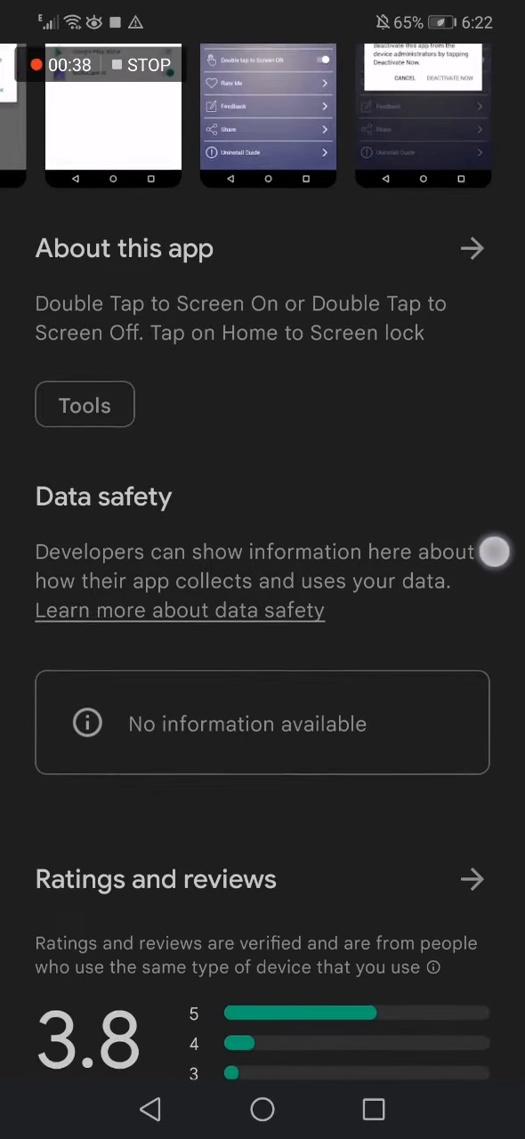
scroll("down", 3)
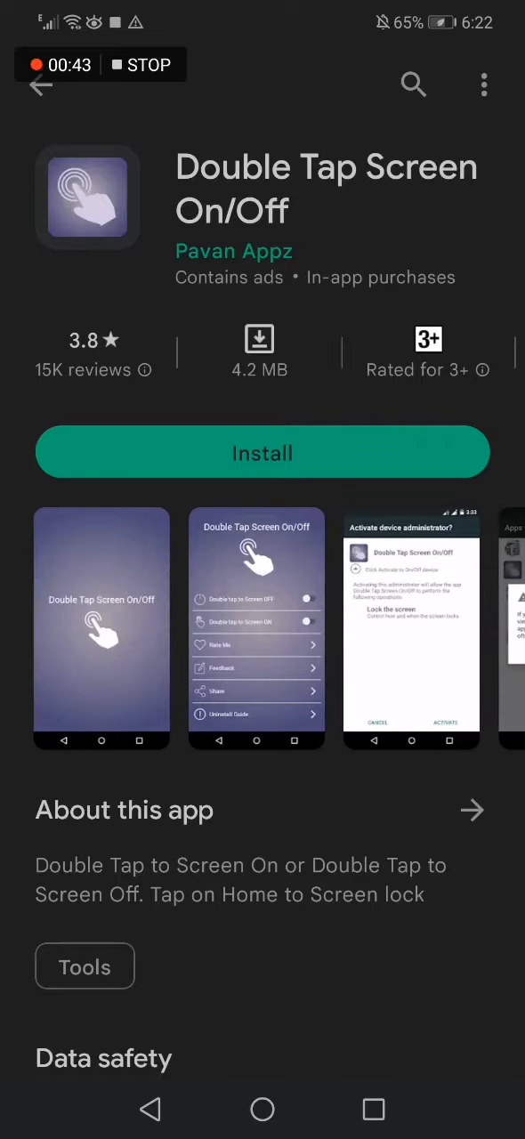
scroll("left", 3)
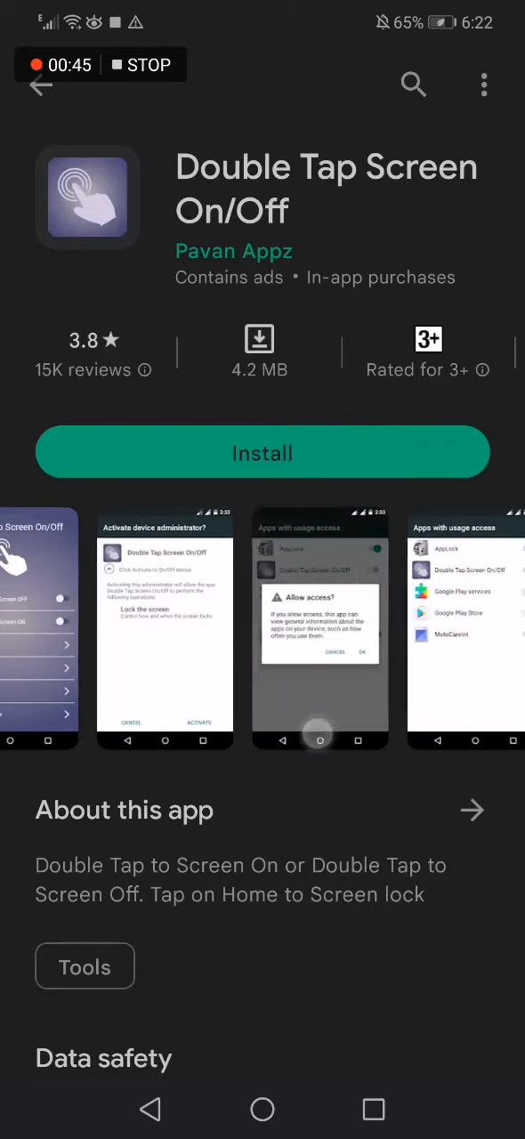